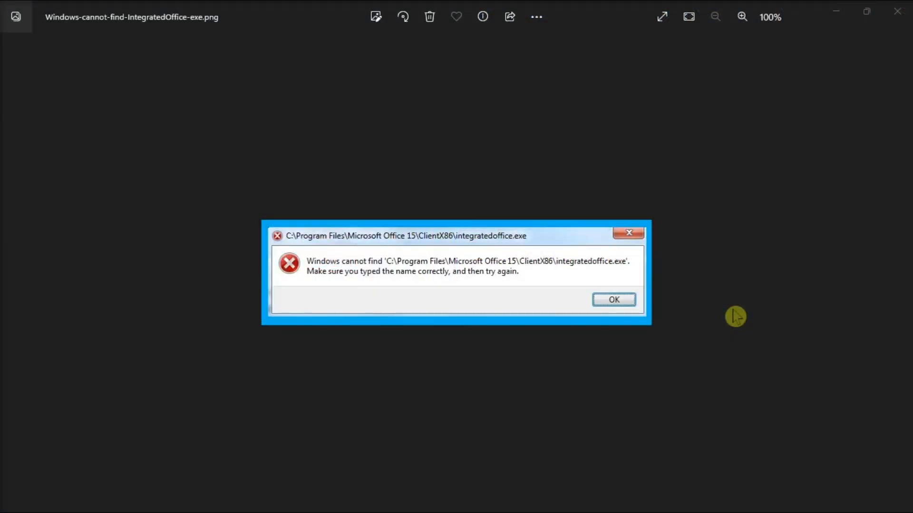
mouse_move(690, 271)
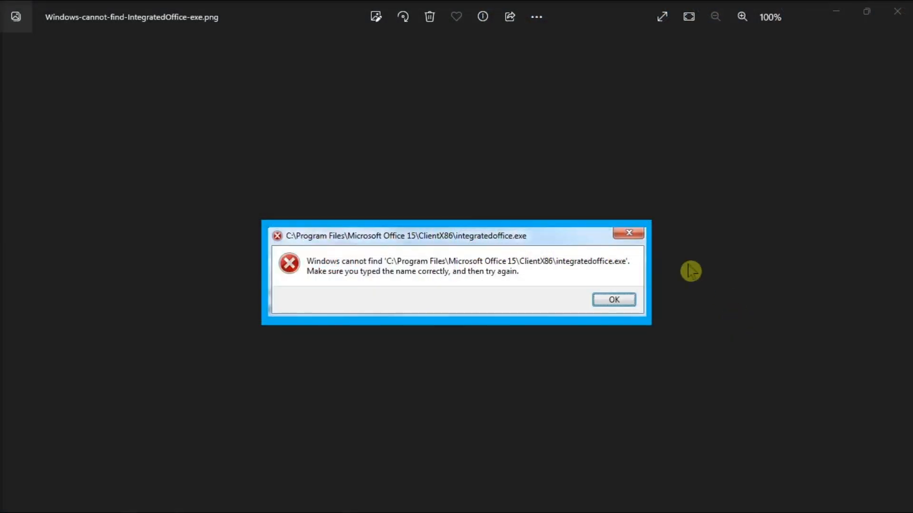
mouse_move(206, 356)
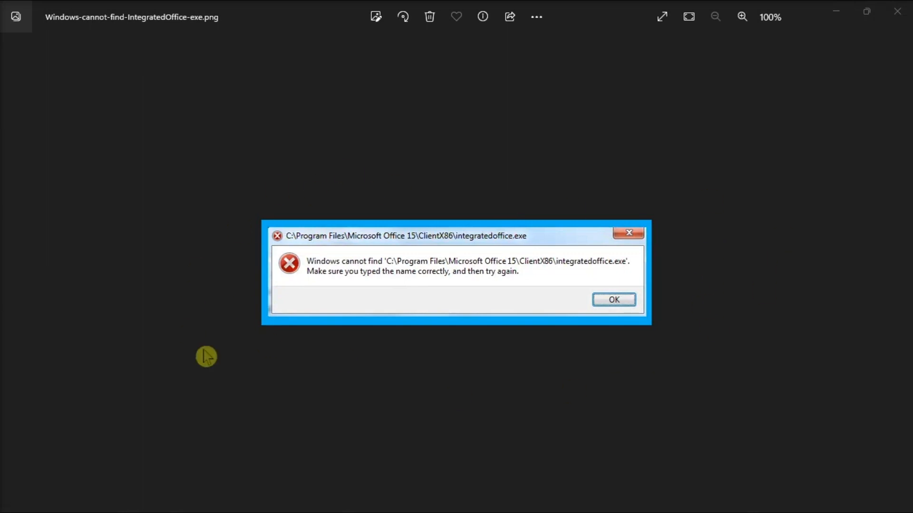
mouse_move(753, 304)
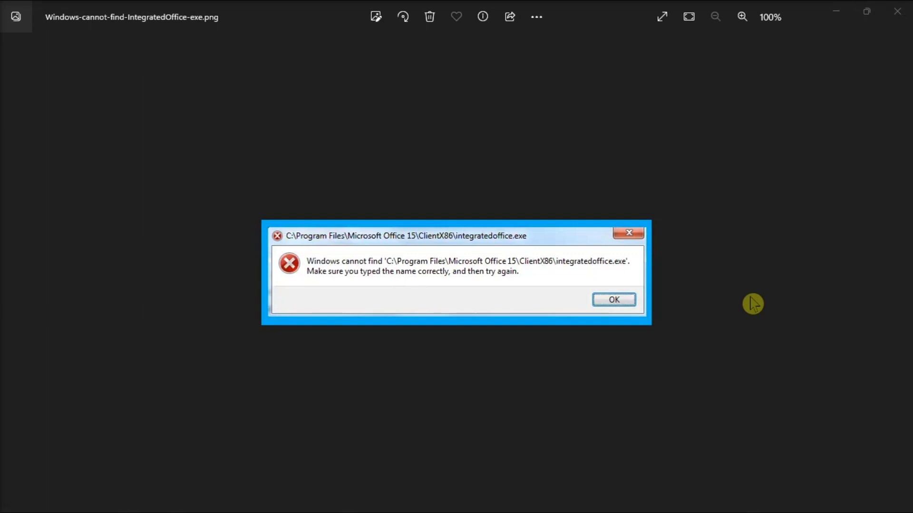
- Launch Registry Editor from Start search with 'regedit'
click(354, 498)
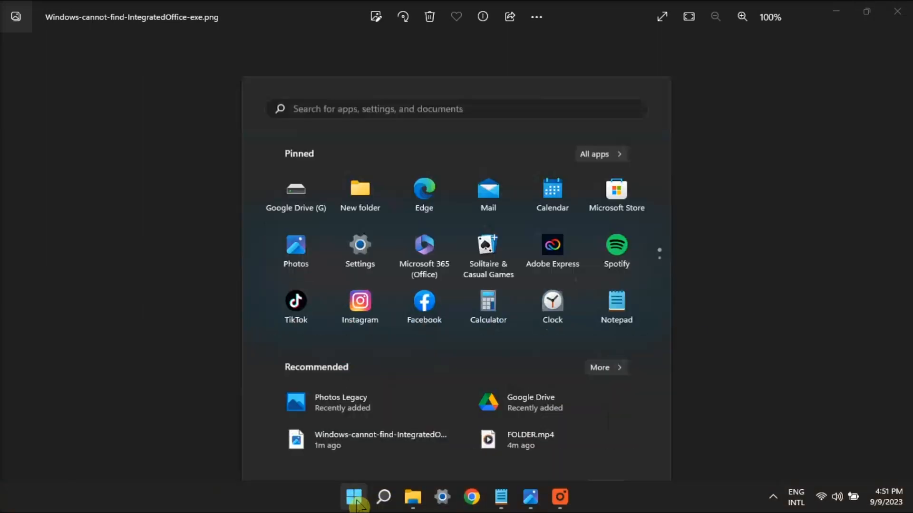
text(regedit)
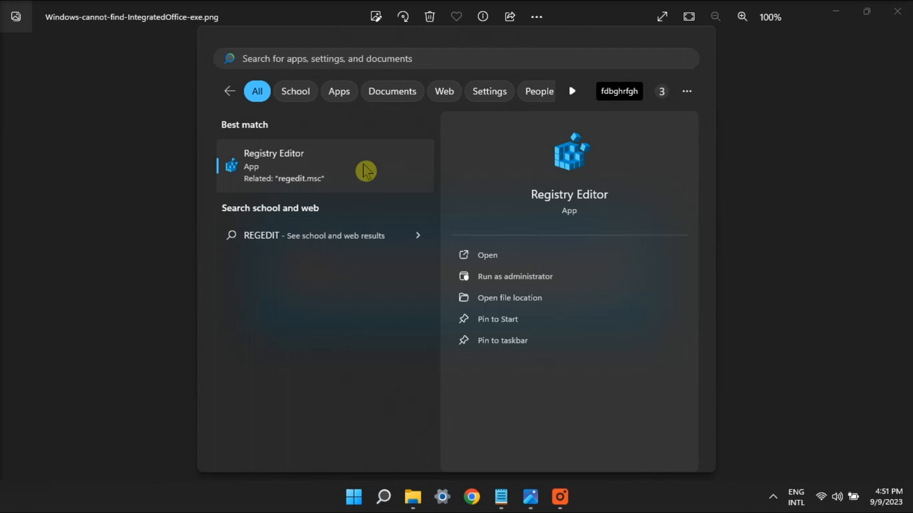
click(486, 255)
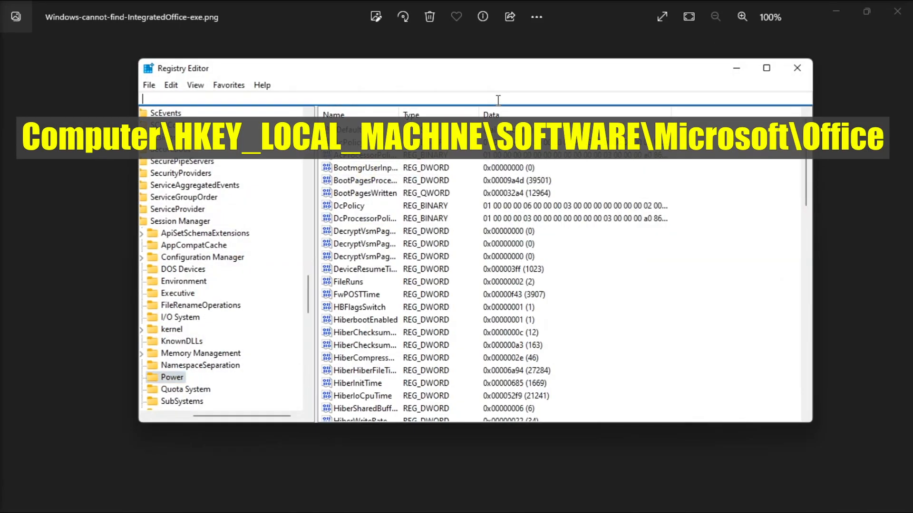
- Go to HKEY_LOCAL_MACHINE\SOFTWARE\Microsoft\Office and bring up Delete for the 16.0 subkey
text(Computer\HKEY_LOCAL_MACHINE\SOFTWARE\Microsoft\Office)
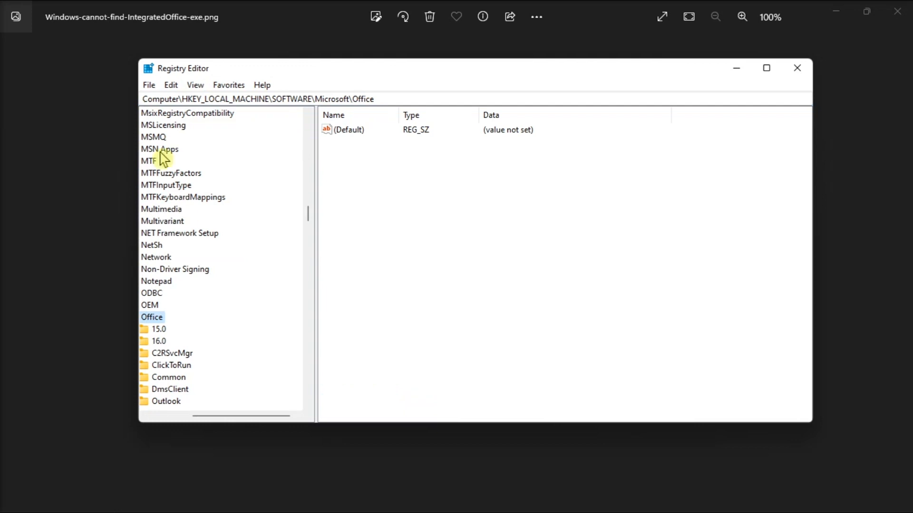
click(158, 329)
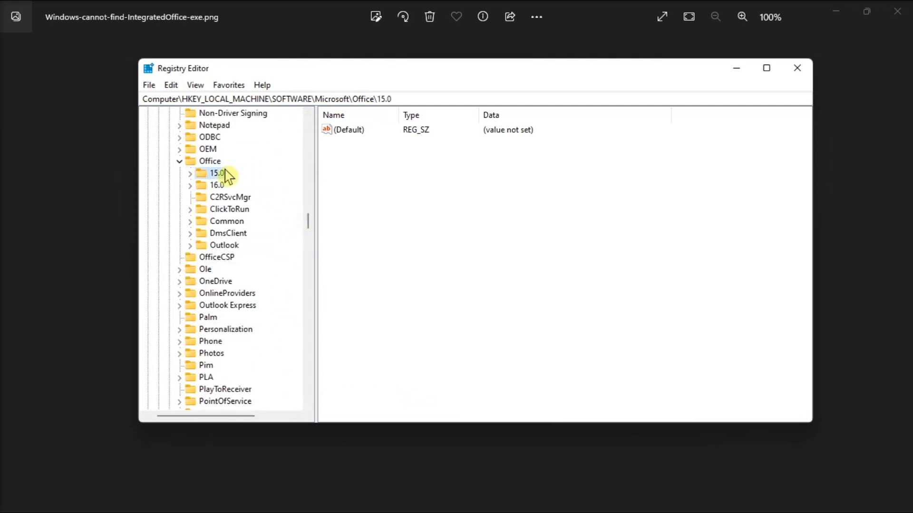
right_click(217, 185)
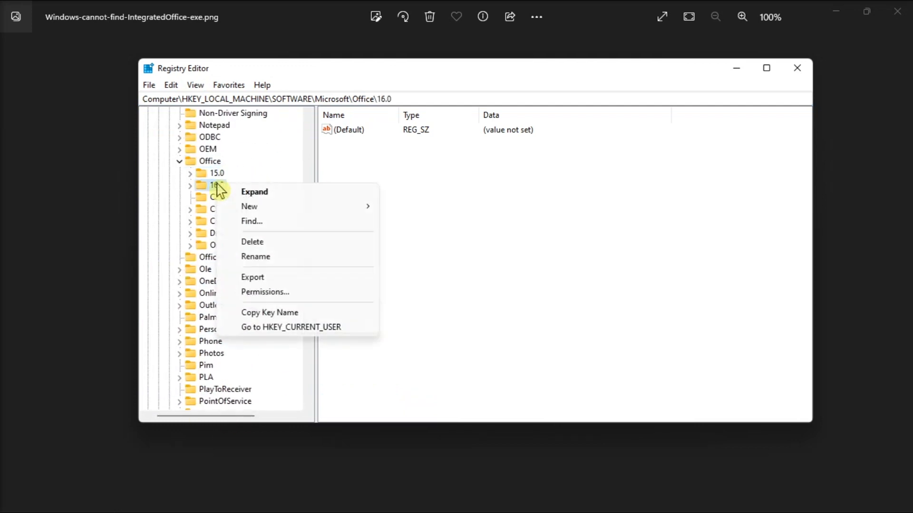
mouse_move(252, 241)
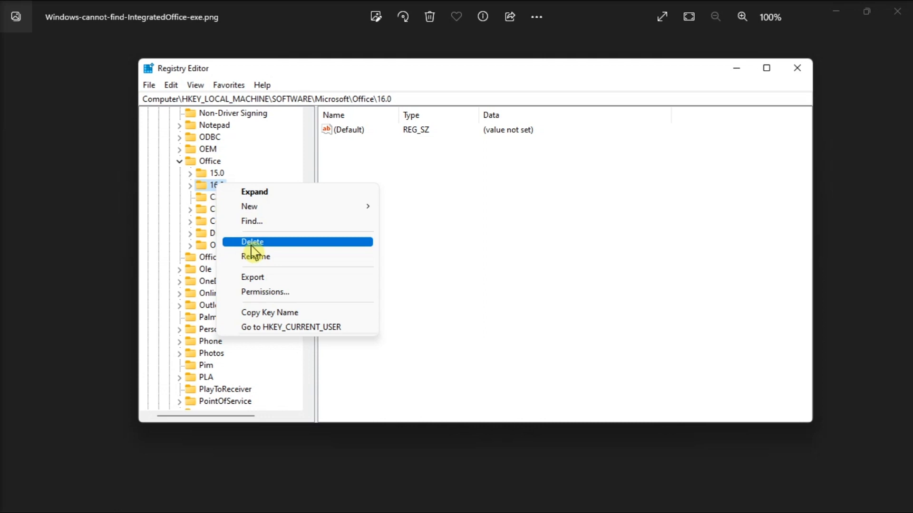
mouse_move(459, 472)
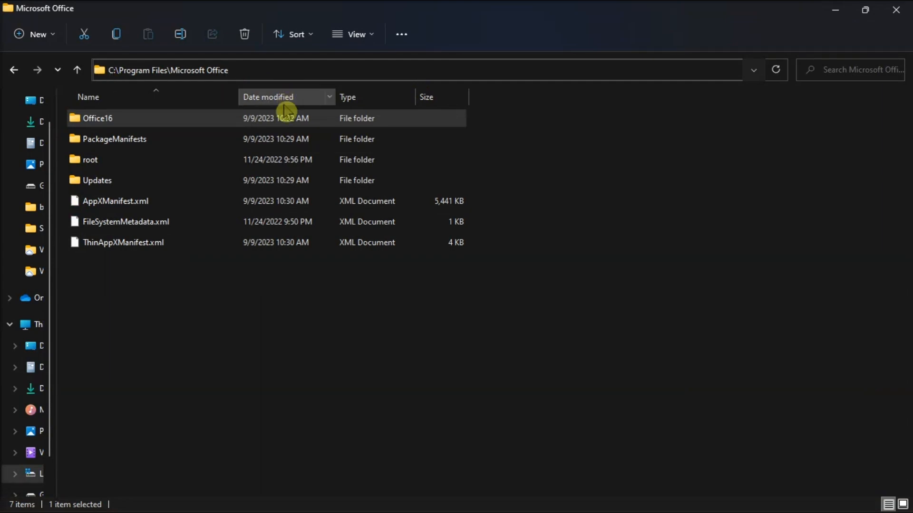
- Bring up the context menu on the Office16 folder in C:\Program Files\Microsoft Office to delete it
right_click(96, 118)
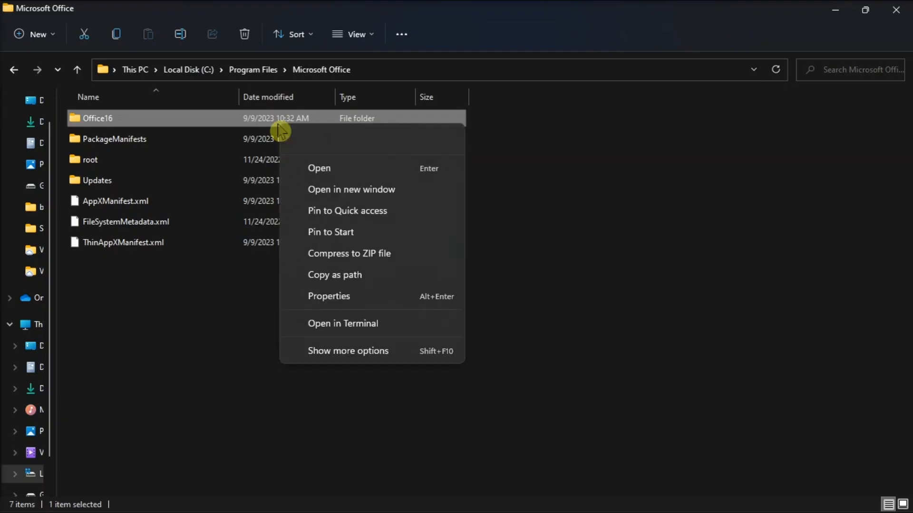
mouse_move(377, 142)
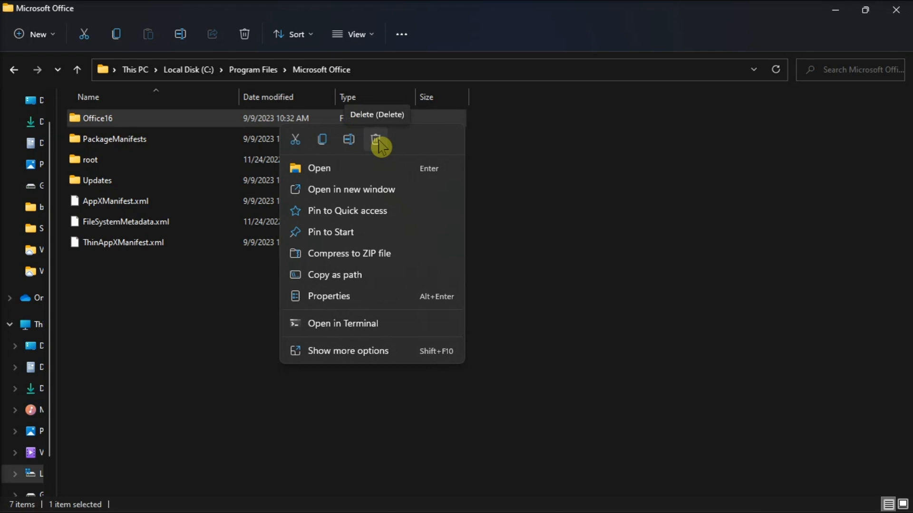